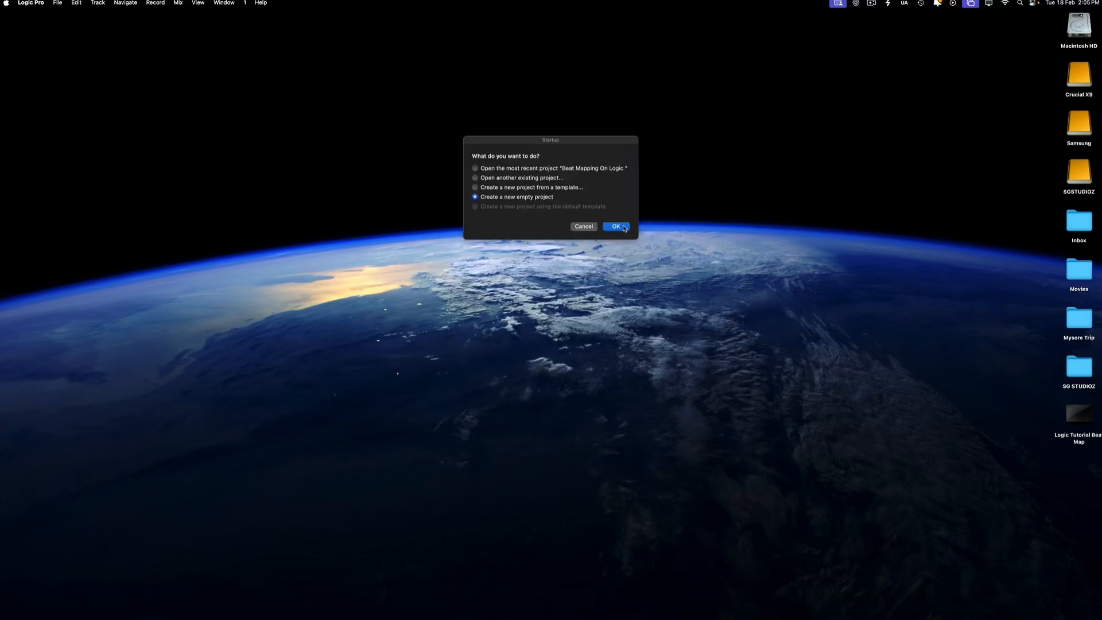
- Create a new empty project and browse for the movie file to import
left_click(616, 226)
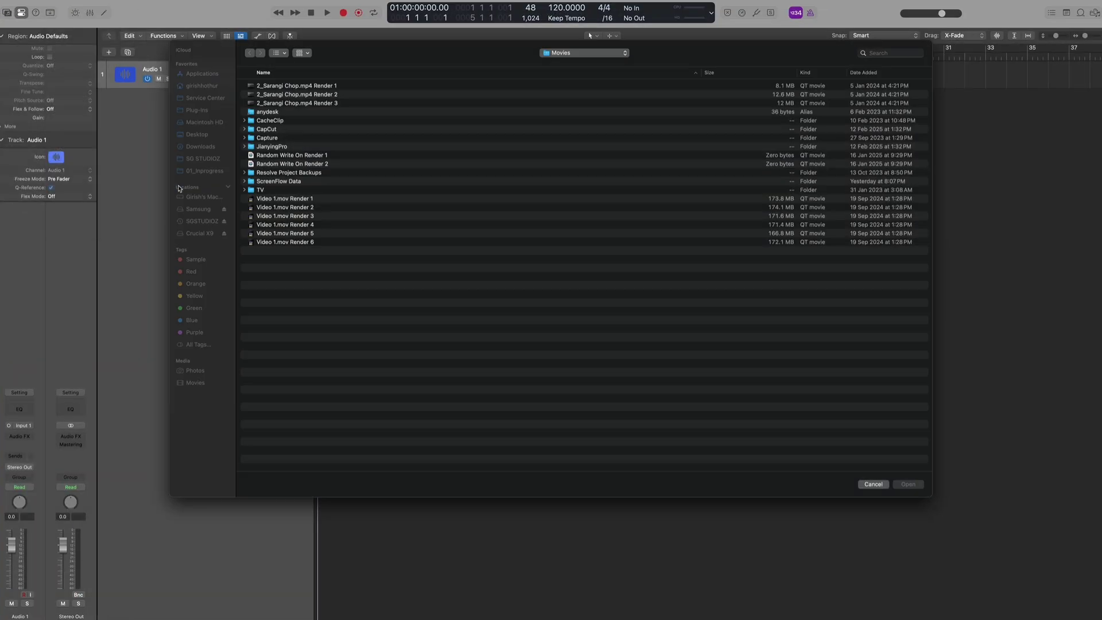
left_click(907, 484)
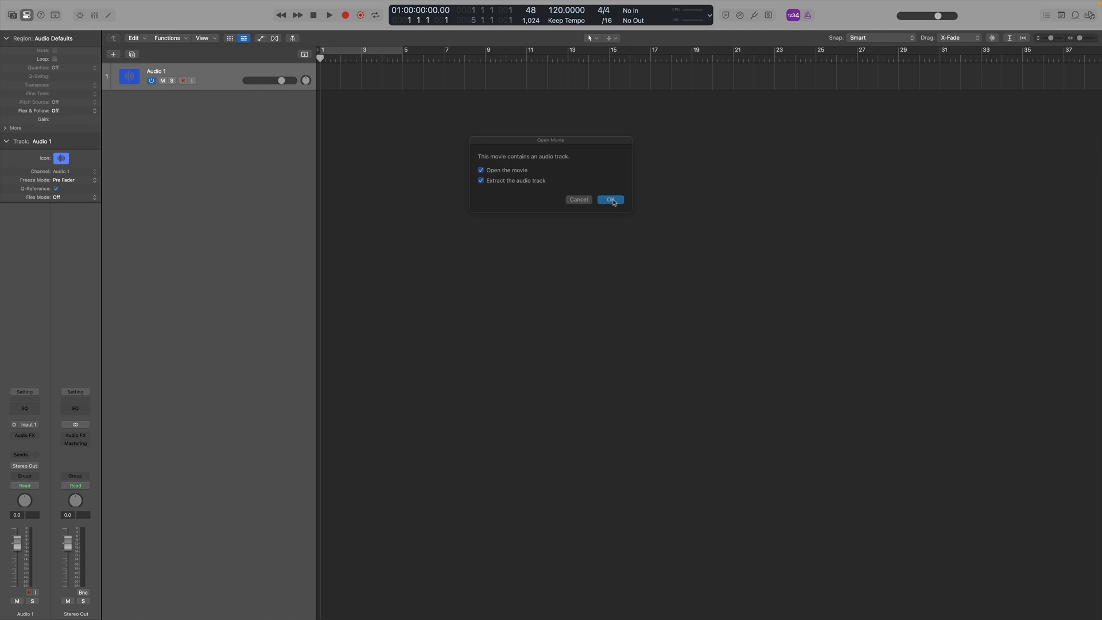
- Import the movie with its extracted audio and go to Edit > Tempo > Tempo Operations
left_click(611, 199)
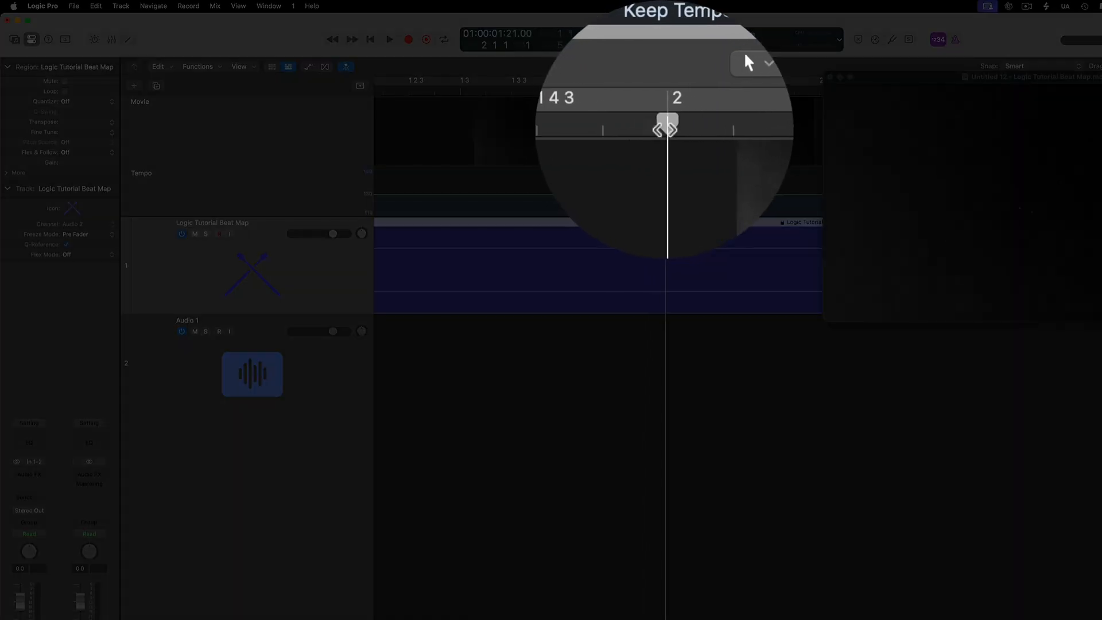
left_click(96, 6)
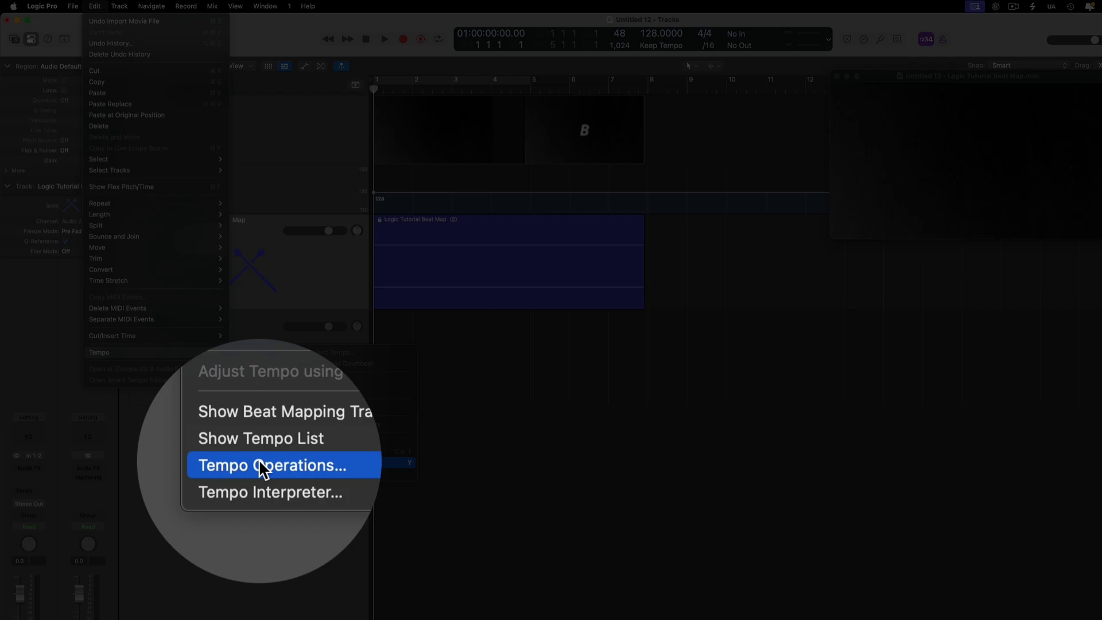
- Choose Create Constant Tempo ending at bar 2 with Time 01:00:01:21.00 locked to cue A
left_click(271, 466)
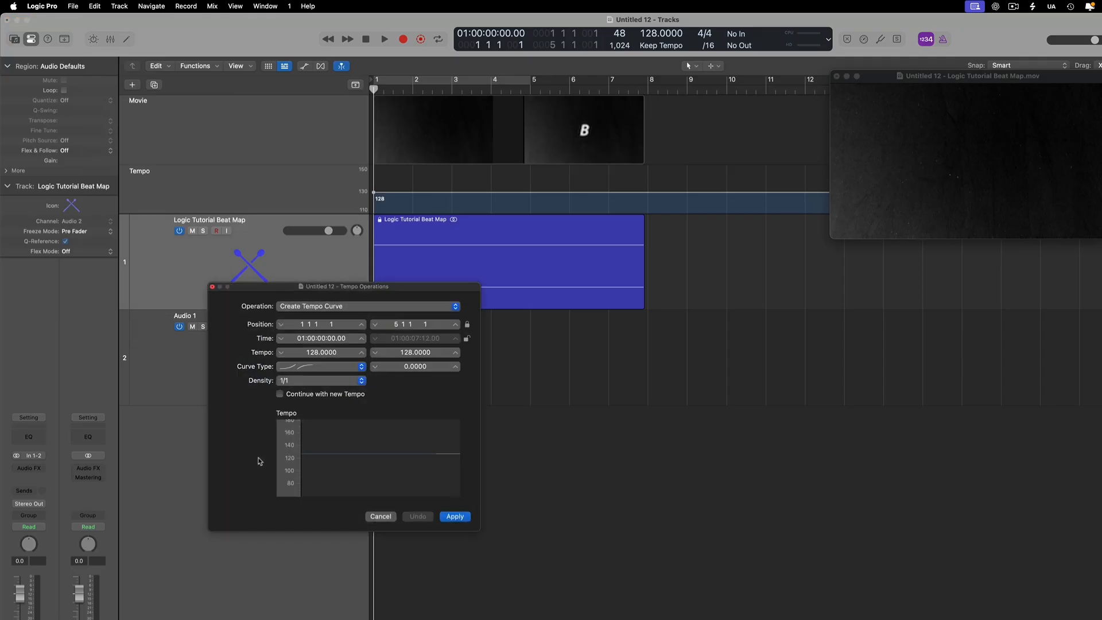
left_click(368, 305)
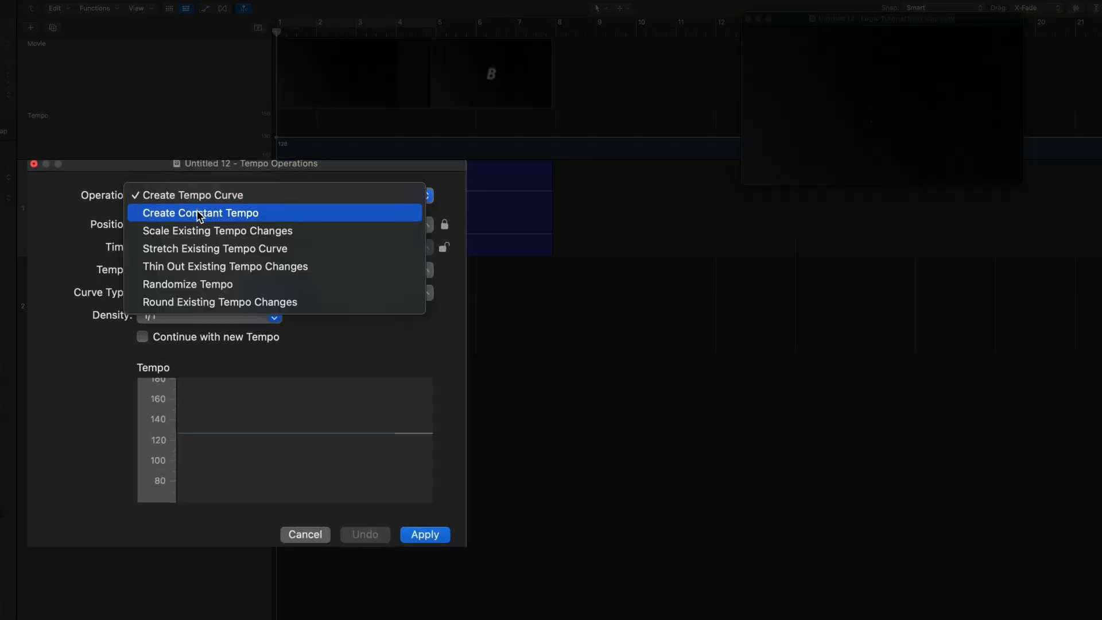
left_click(200, 214)
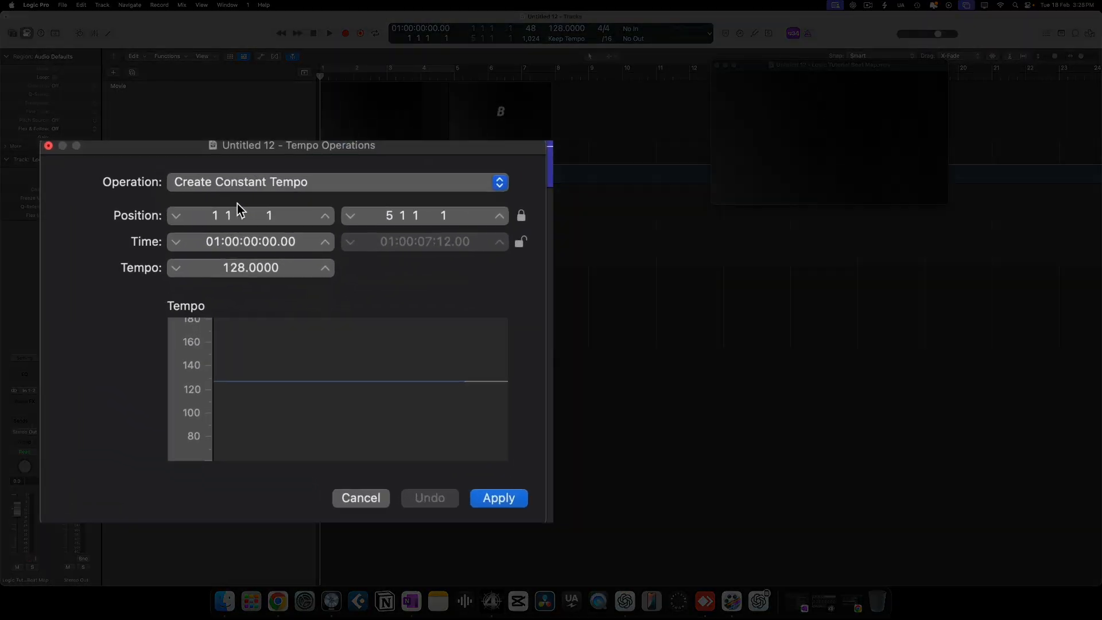
mouse_move(256, 216)
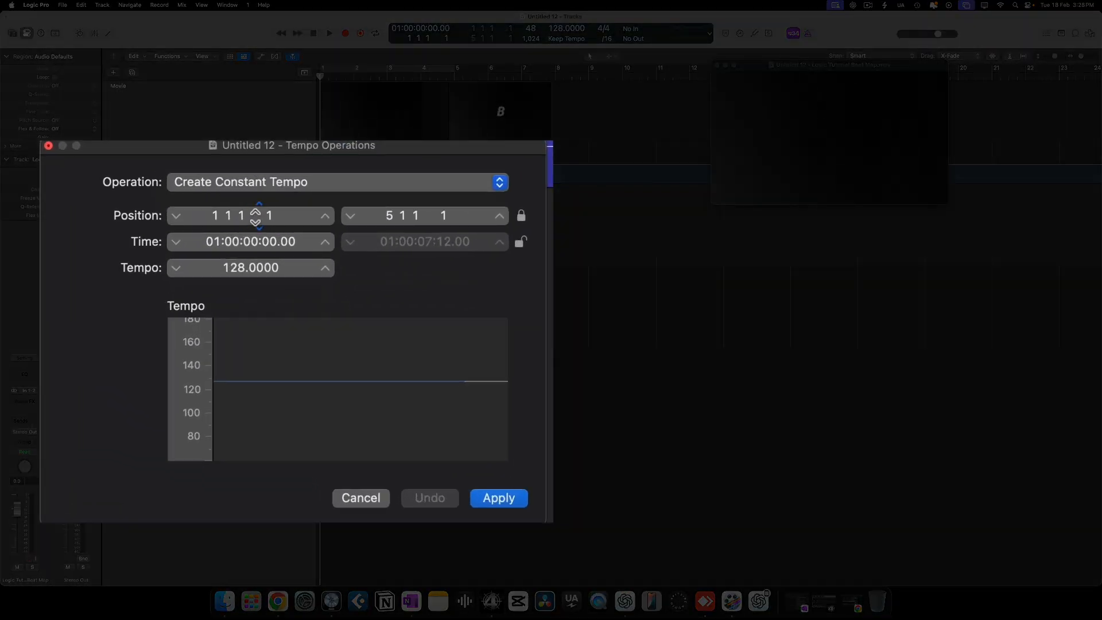
mouse_move(374, 287)
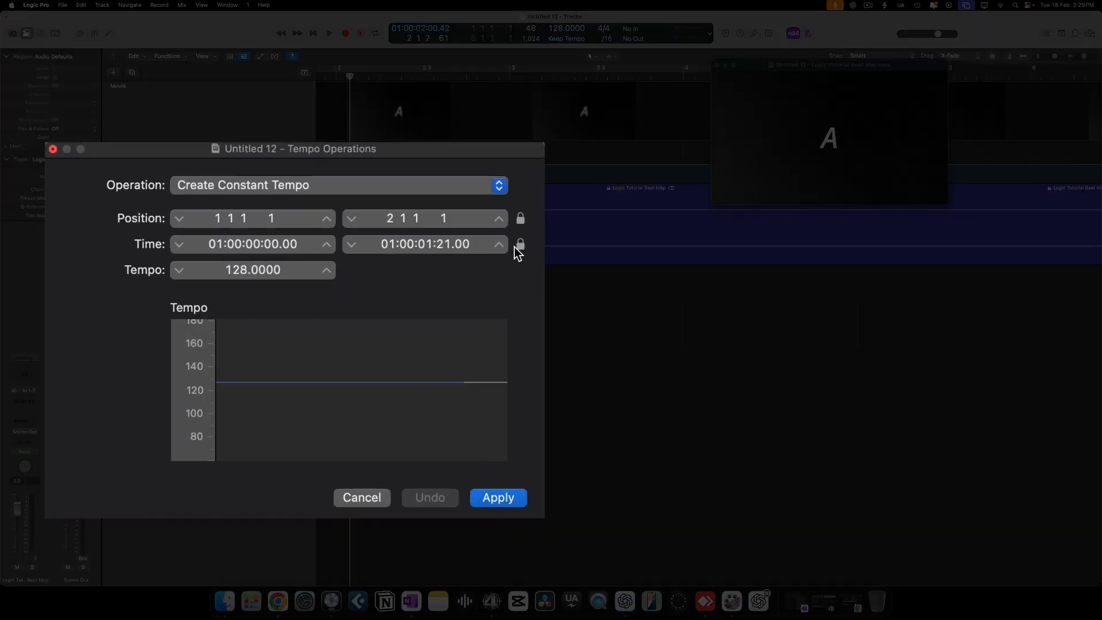
left_click(440, 244)
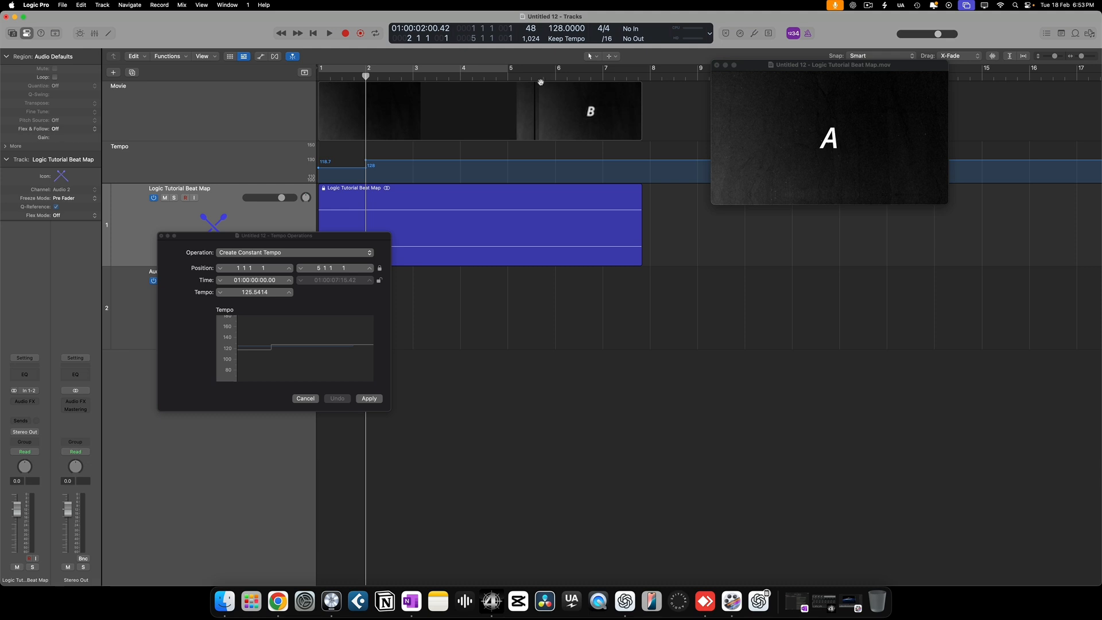
mouse_move(365, 75)
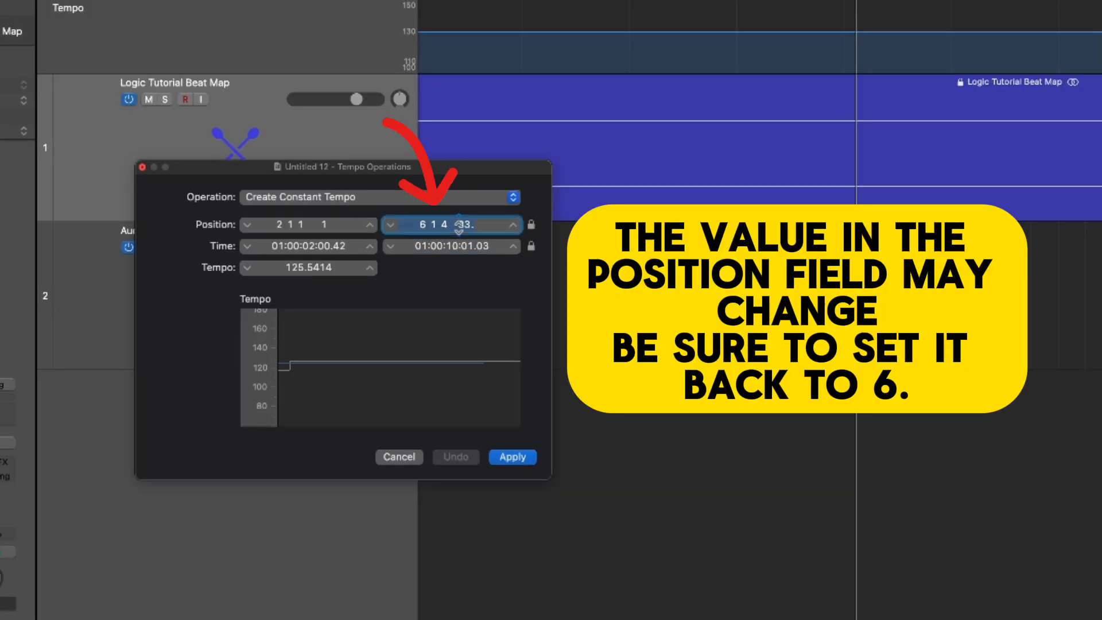
- Apply a constant tempo from bar 2 to bar 6 ending at 01:00:10:01.03, then check cue B at bar 6
type("6")
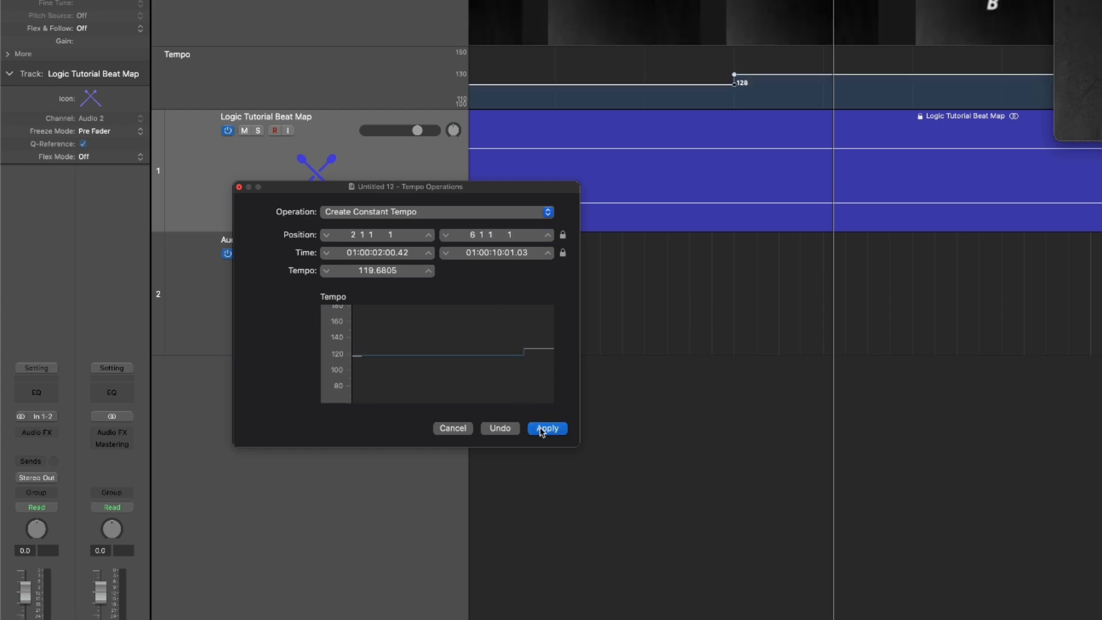
left_click(547, 428)
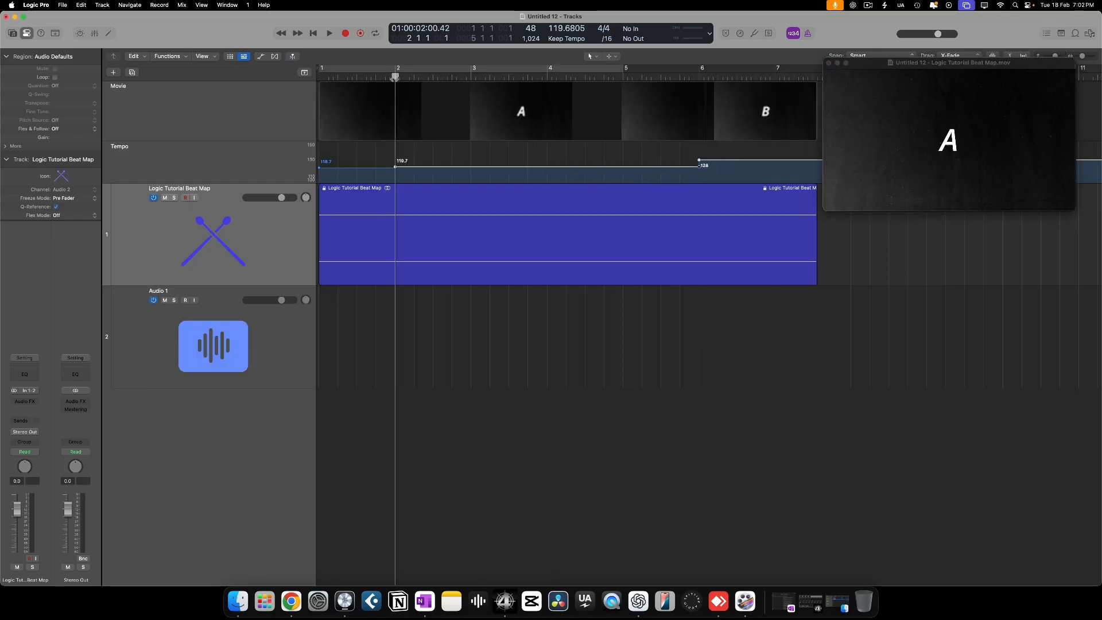
left_click(695, 75)
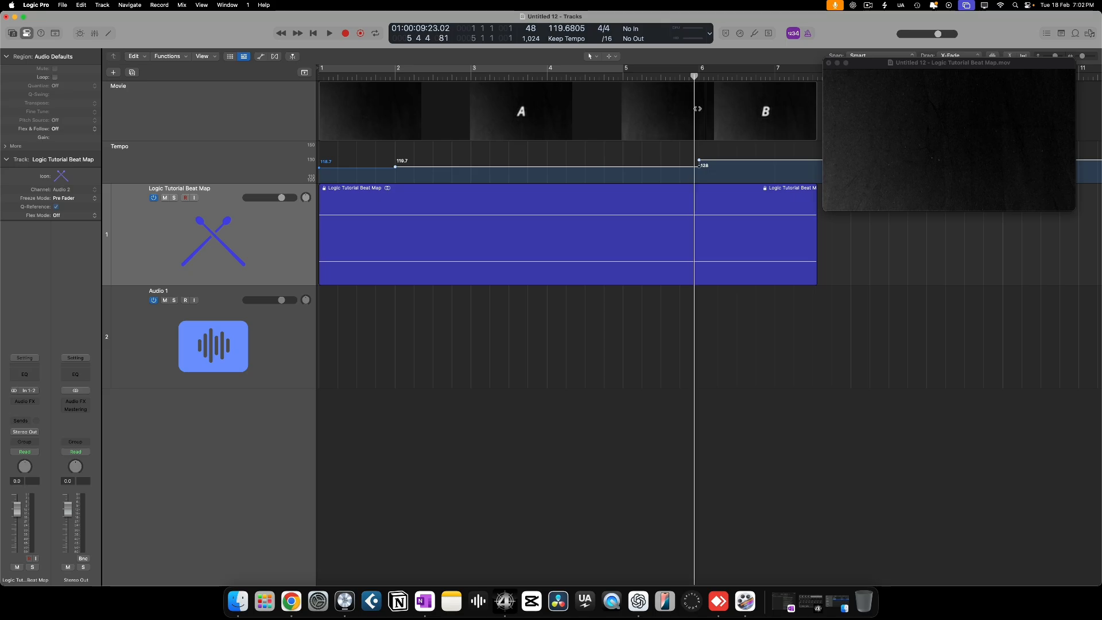